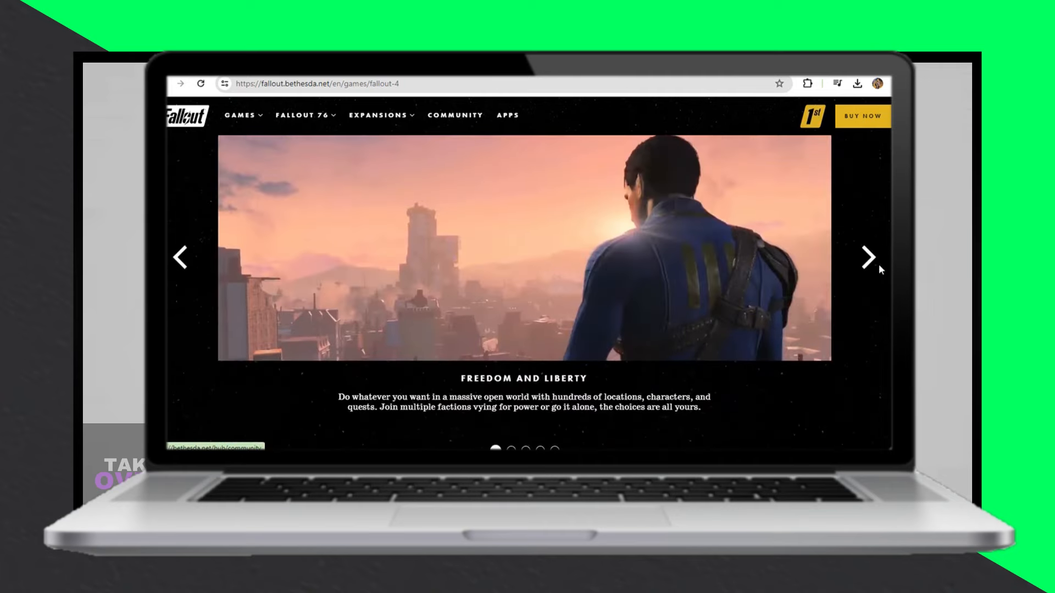
Step: Advance the Fallout 4 slideshow through Super Deluxe Pixels to Violence and V.A.T.S
left_click(868, 258)
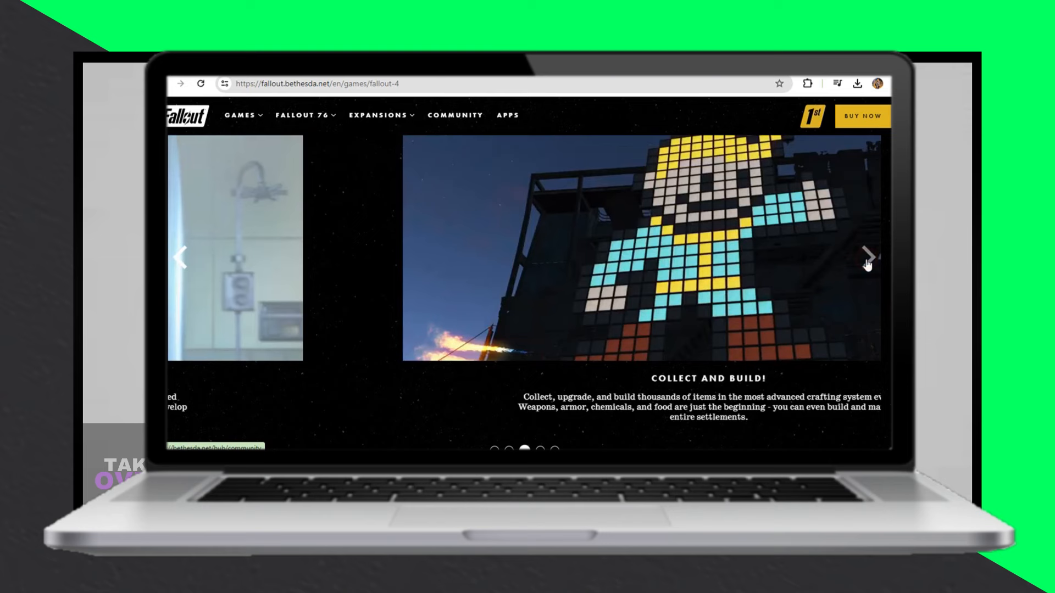
left_click(866, 256)
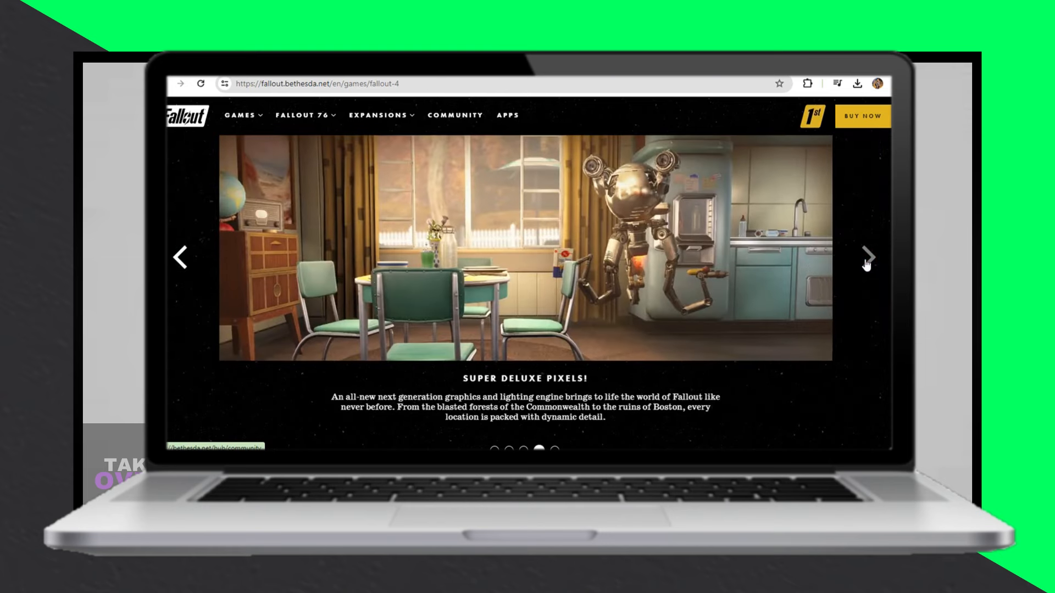
left_click(868, 257)
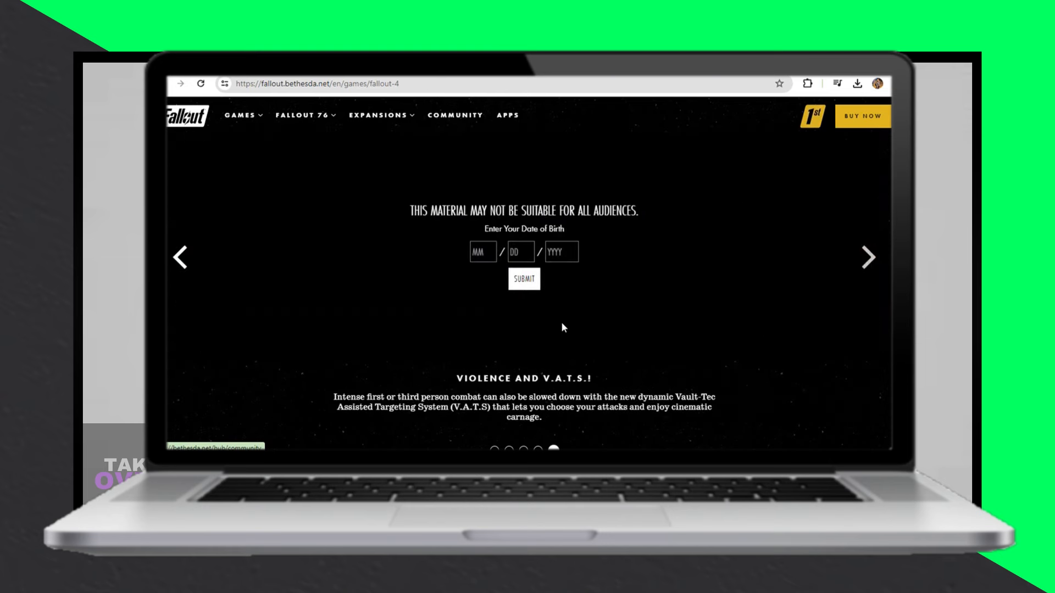
Step: Scroll past the S.P.E.C.I.A.L. list and expansion cards to the Joe's Spuckies banner
scroll("down", 3)
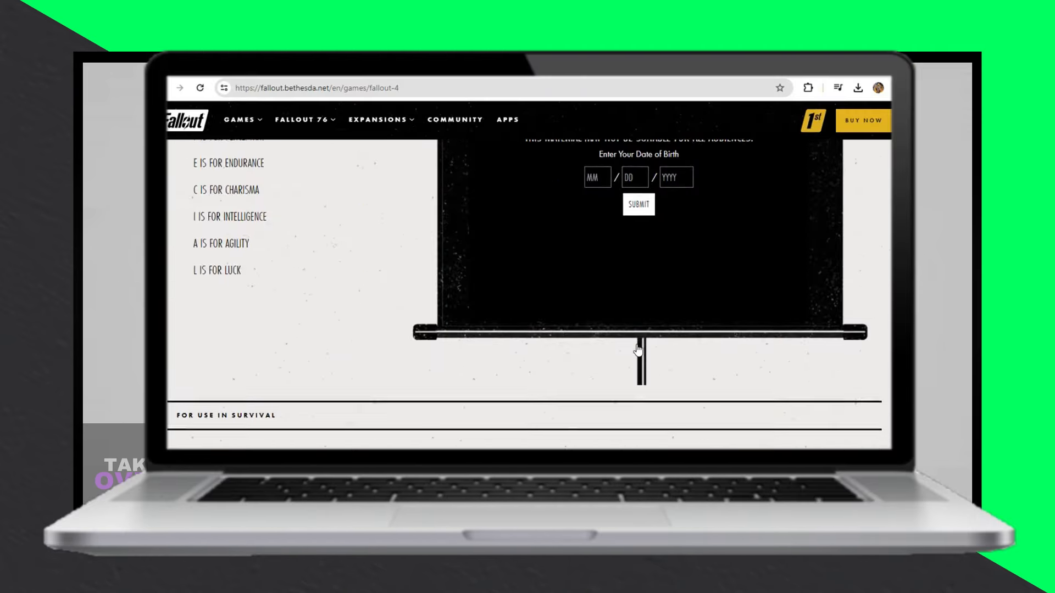
scroll("down", 3)
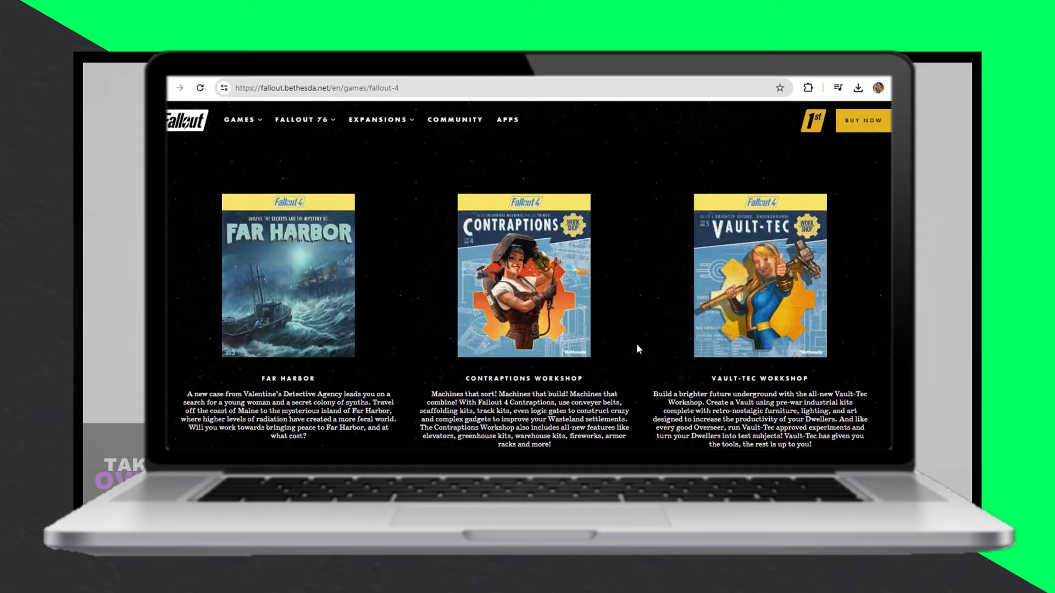
scroll("up", 3)
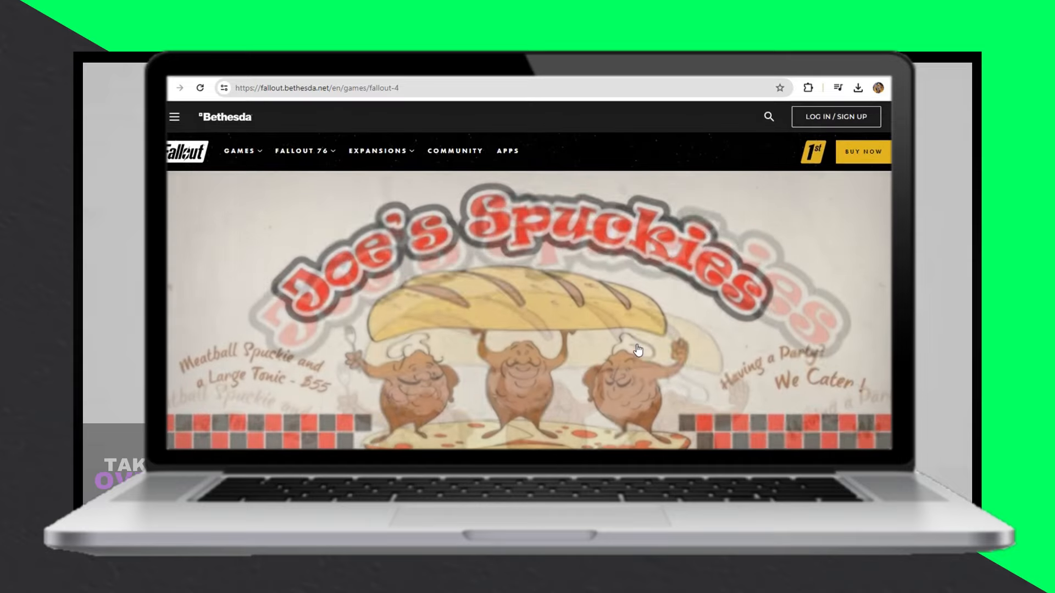
Step: Click around the Fallout 4 page header while the banner changes to Nuka Cola
left_click(240, 152)
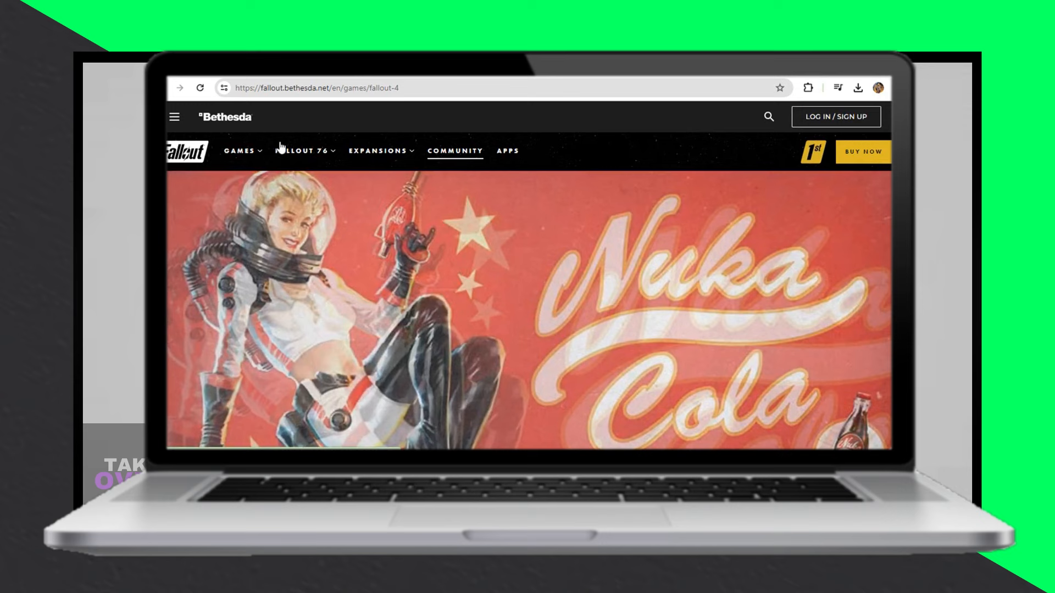
left_click(455, 151)
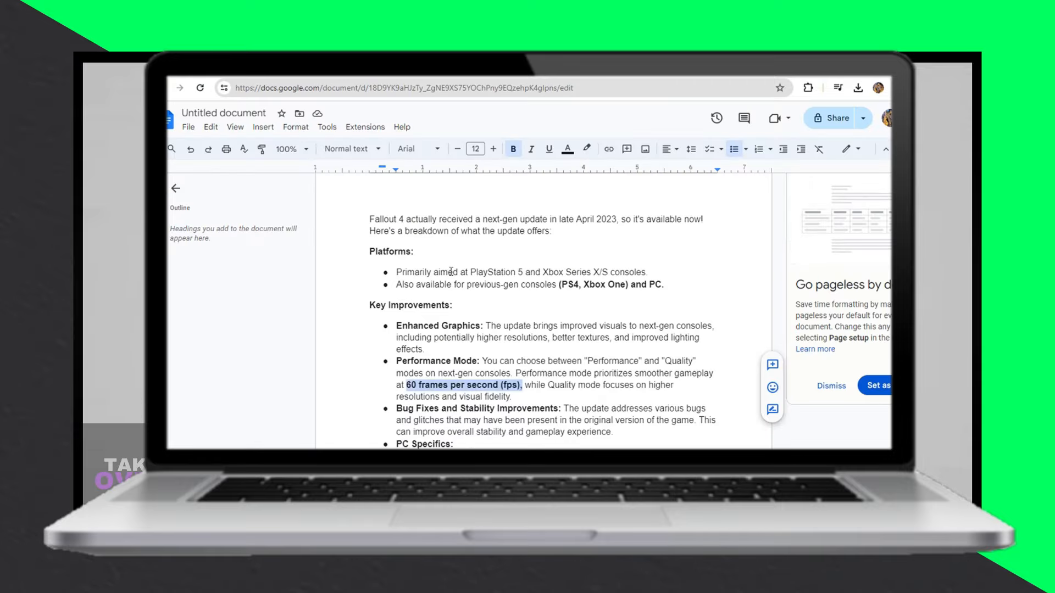
Step: Scroll through the Docs summary of platforms and key next-gen improvements
scroll("down", 3)
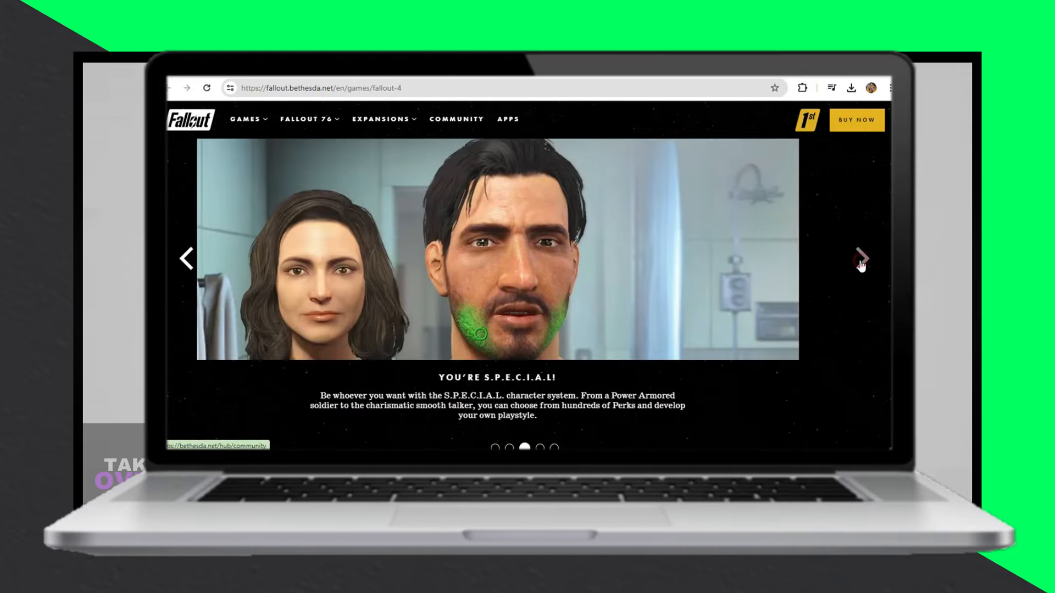
Step: Advance the Fallout 4 slideshow past the You're S.P.E.C.I.A.L. slide
left_click(860, 265)
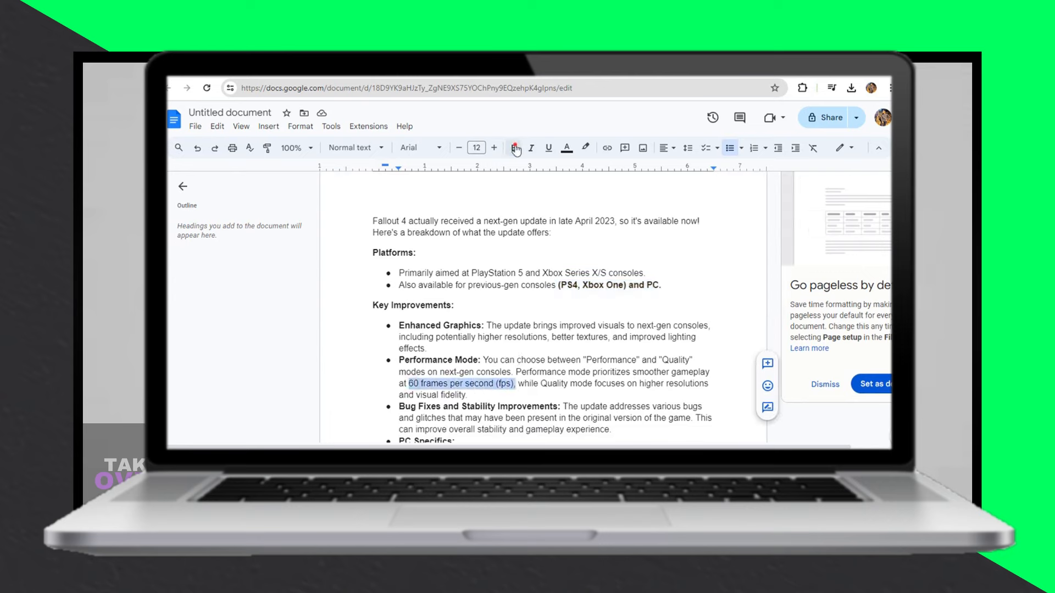
Step: Bold '60 frames per second (fps)' in the Performance Mode point
left_click(513, 148)
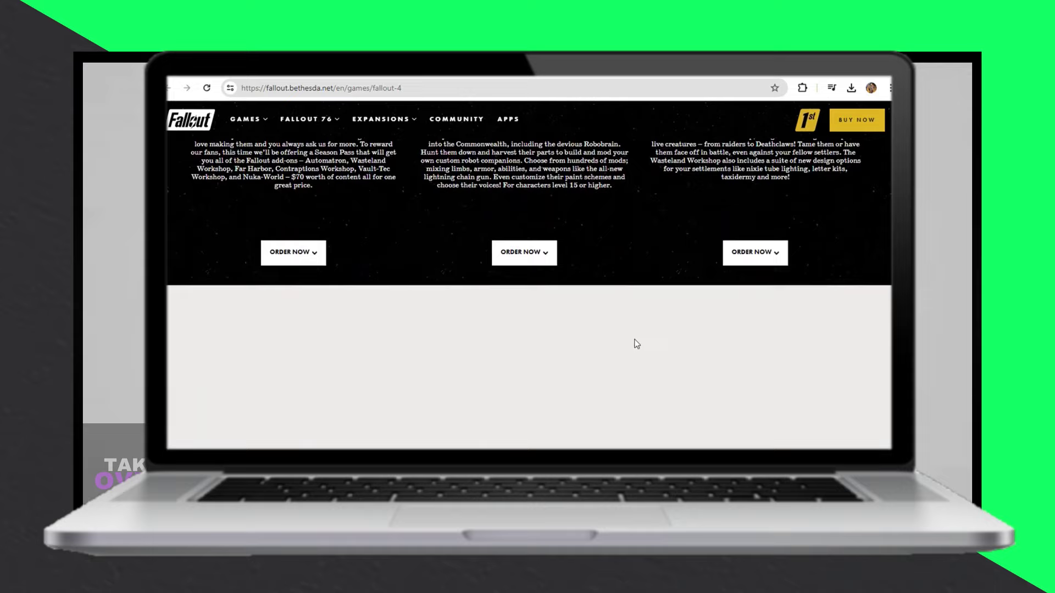
Step: Scroll the Fallout 4 page to the footer, then back to Far Harbor and Workshop add-ons
scroll("down", 3)
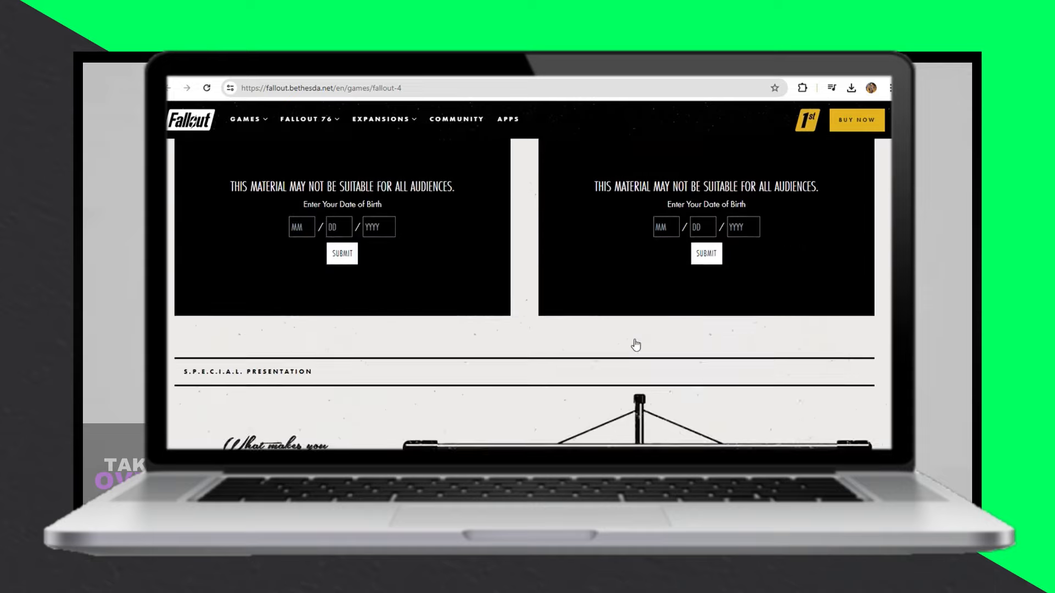
scroll("down", 3)
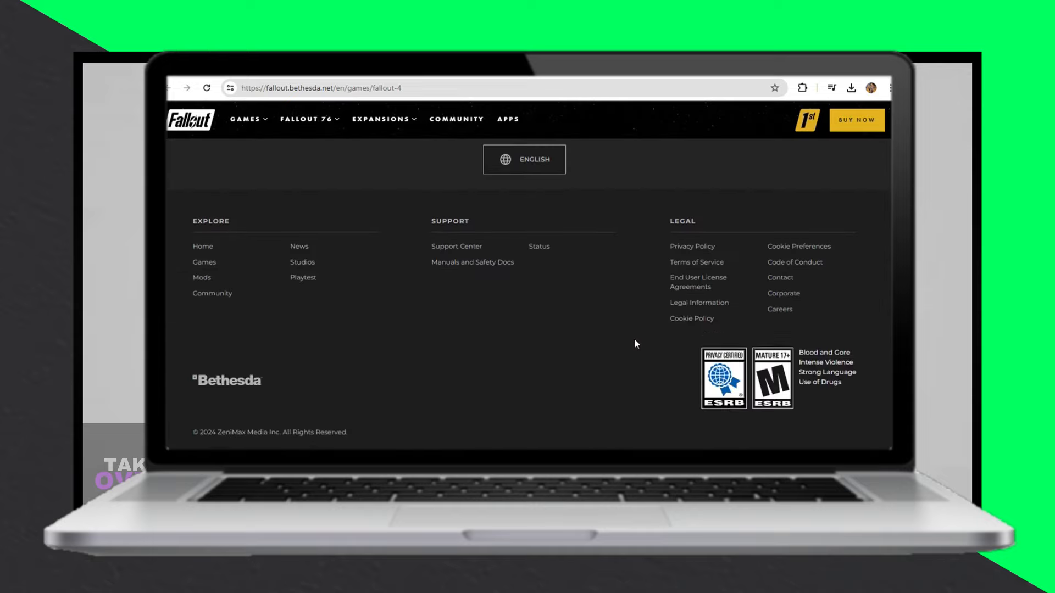
scroll("up", 3)
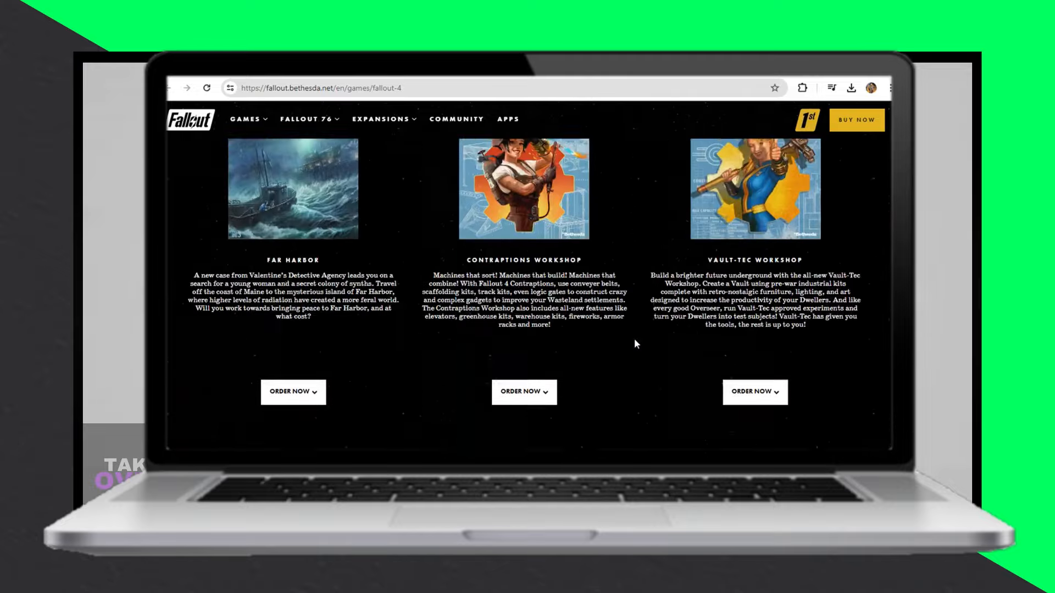